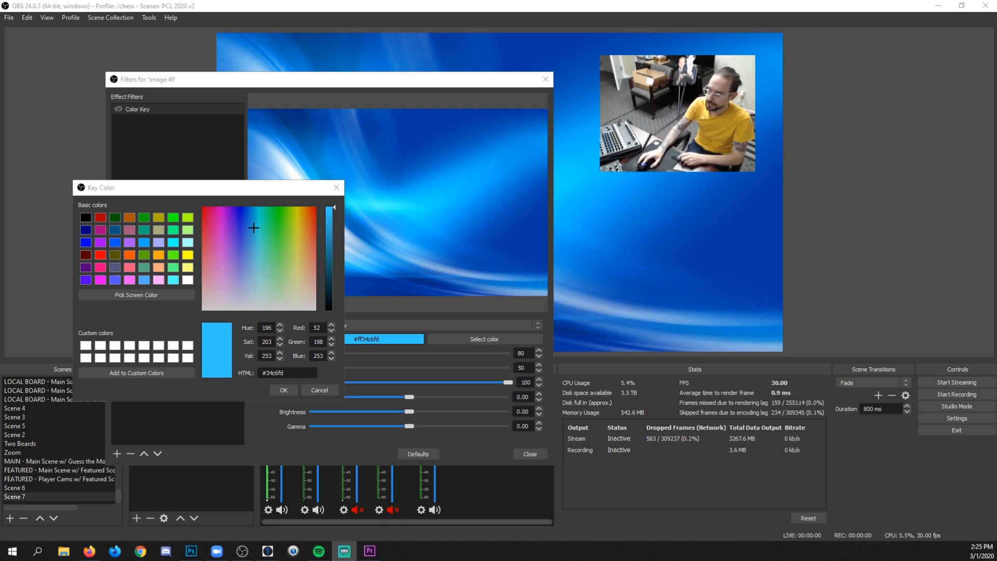
Dismiss the key colour picker for the wallpaper image's filter
{"action": "left_click", "coordinate": [283, 389]}
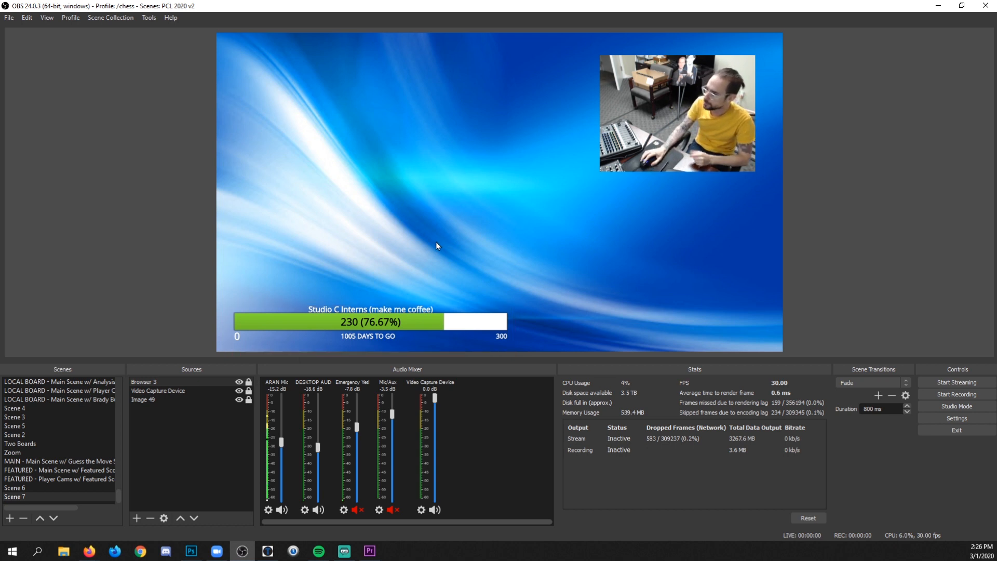
Remove Image 49's old colour key and add a fresh Color Key filter with its default name
{"action": "left_click", "coordinate": [143, 398]}
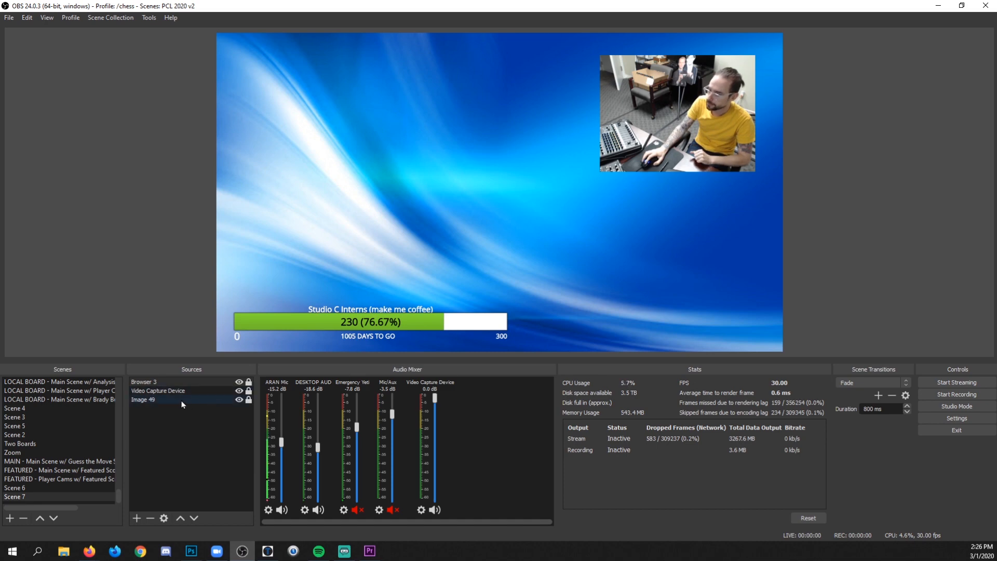
{"action": "right_click", "coordinate": [143, 399]}
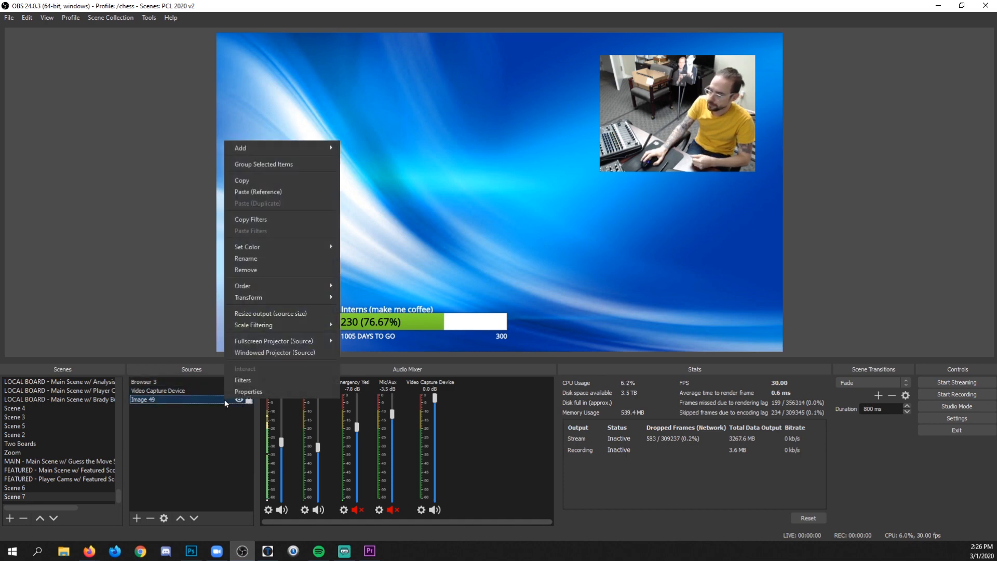
{"action": "left_click", "coordinate": [242, 380]}
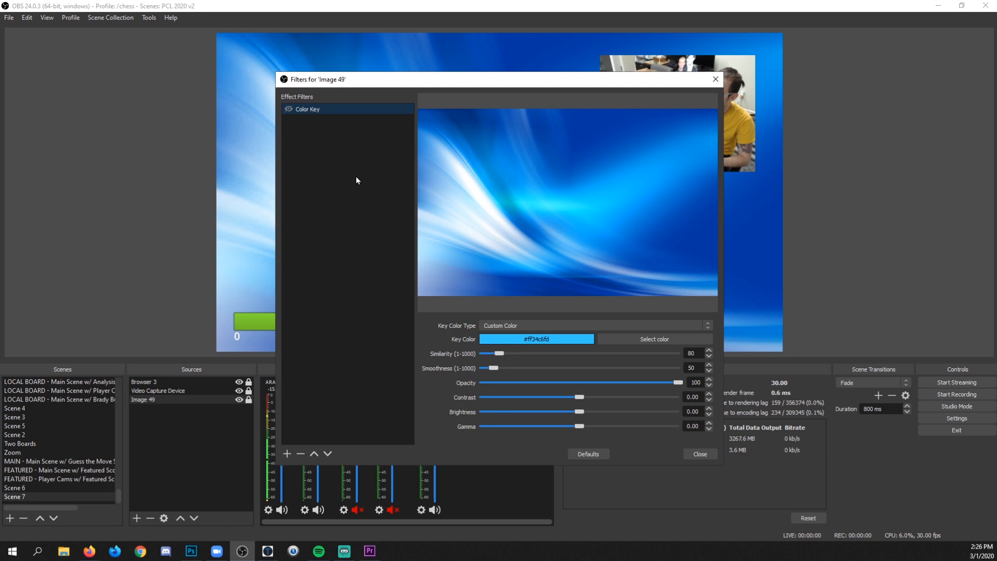
{"action": "left_click", "coordinate": [299, 454]}
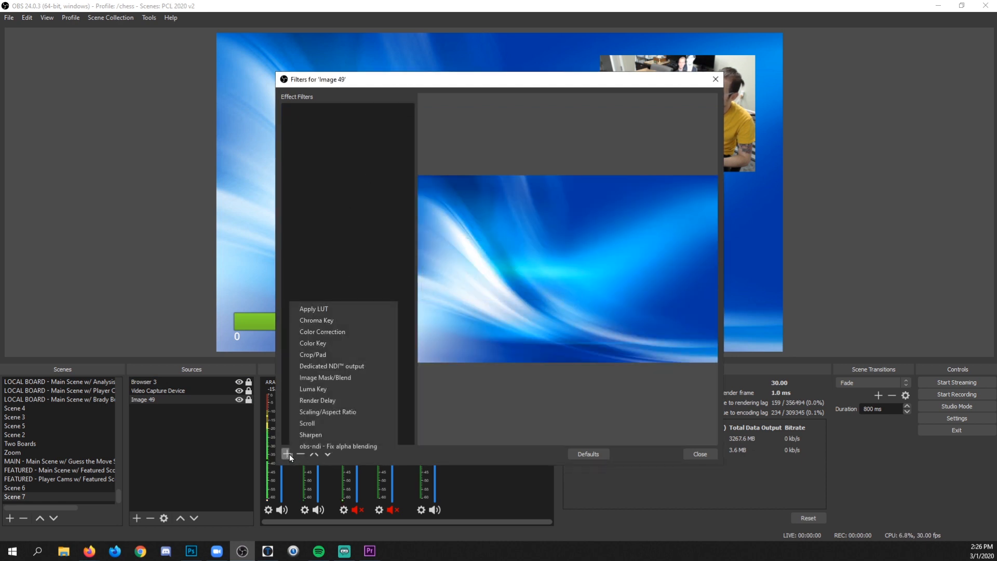
{"action": "mouse_move", "coordinate": [342, 343]}
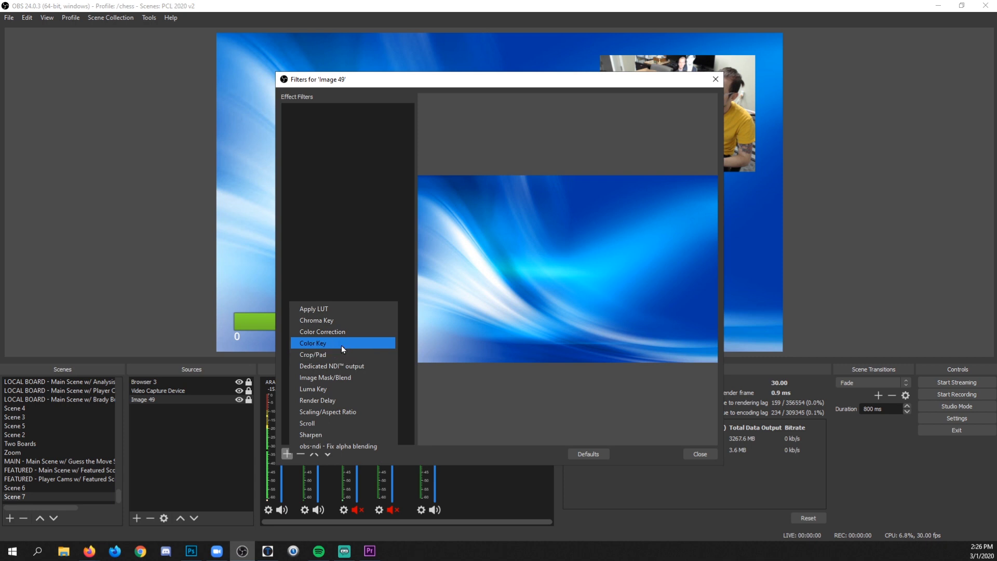
{"action": "left_click", "coordinate": [313, 343]}
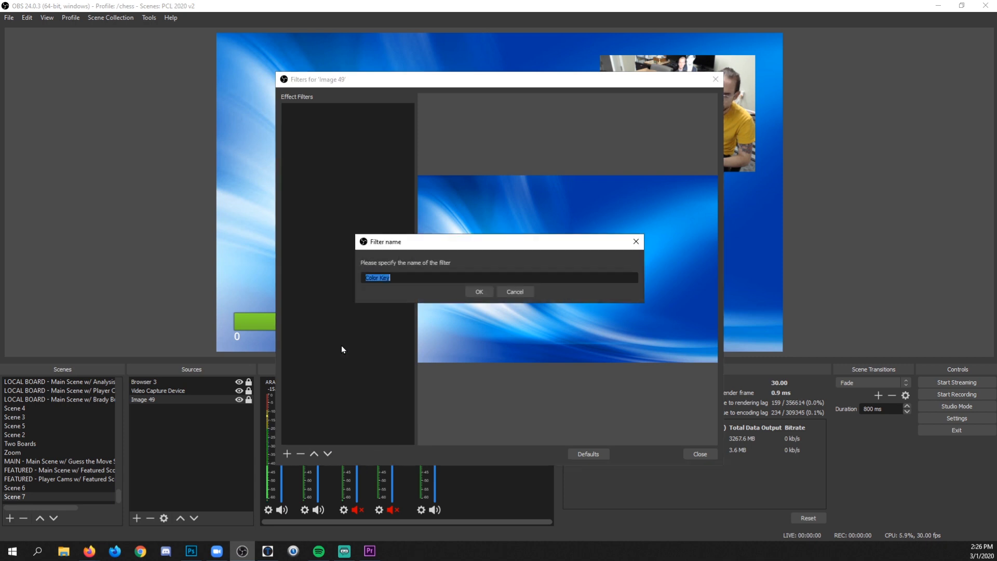
{"action": "left_click", "coordinate": [478, 291]}
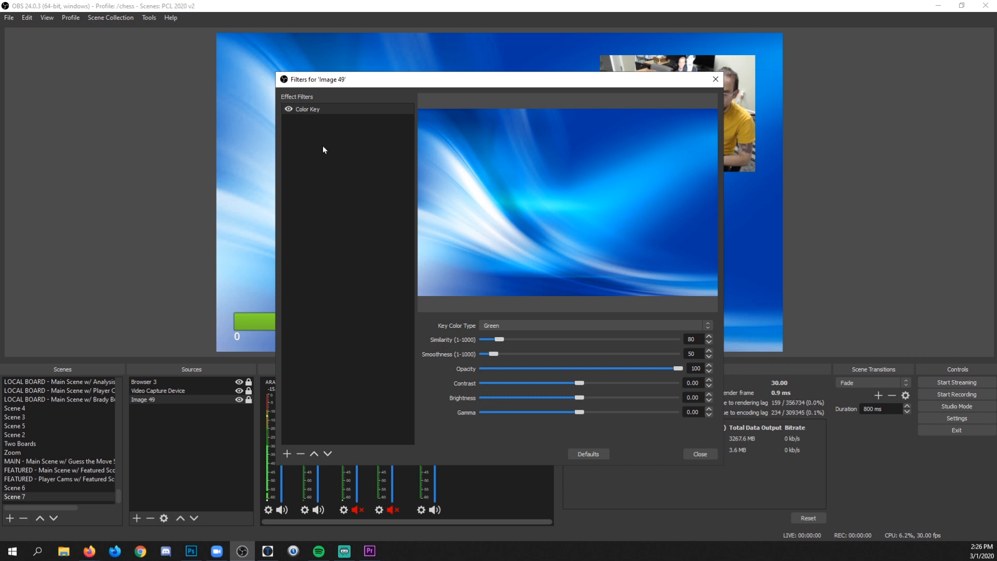
{"action": "mouse_move", "coordinate": [290, 113]}
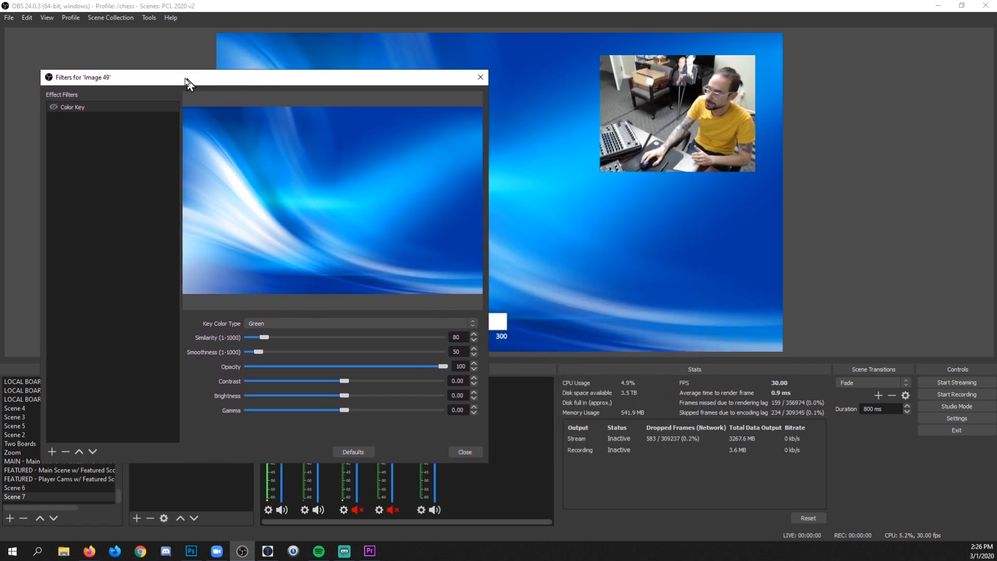
Switch the Color Key's Key Color Type from green to Custom Color
{"action": "left_click_drag", "start_coordinate": [187, 77], "coordinate": [181, 73]}
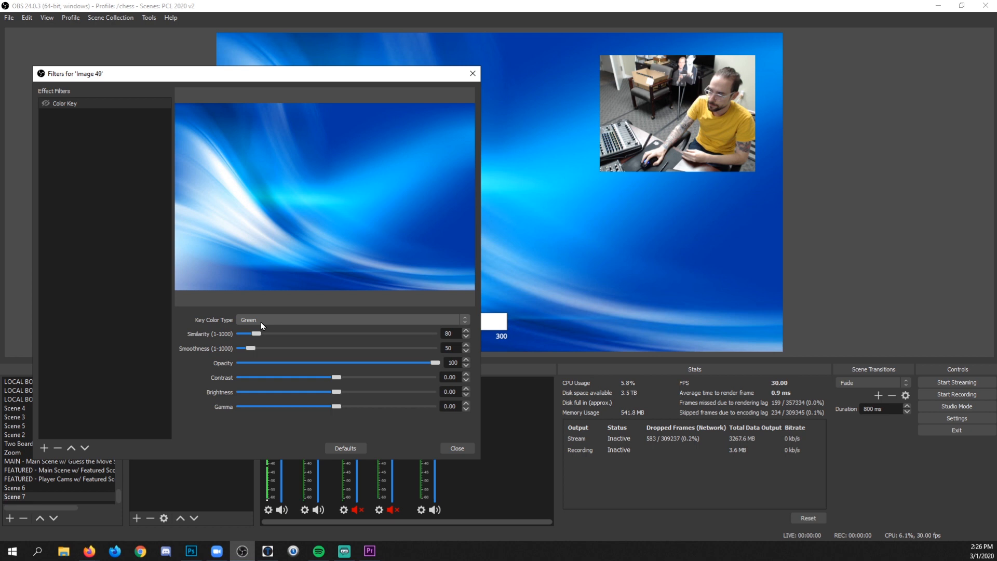
{"action": "left_click", "coordinate": [350, 319]}
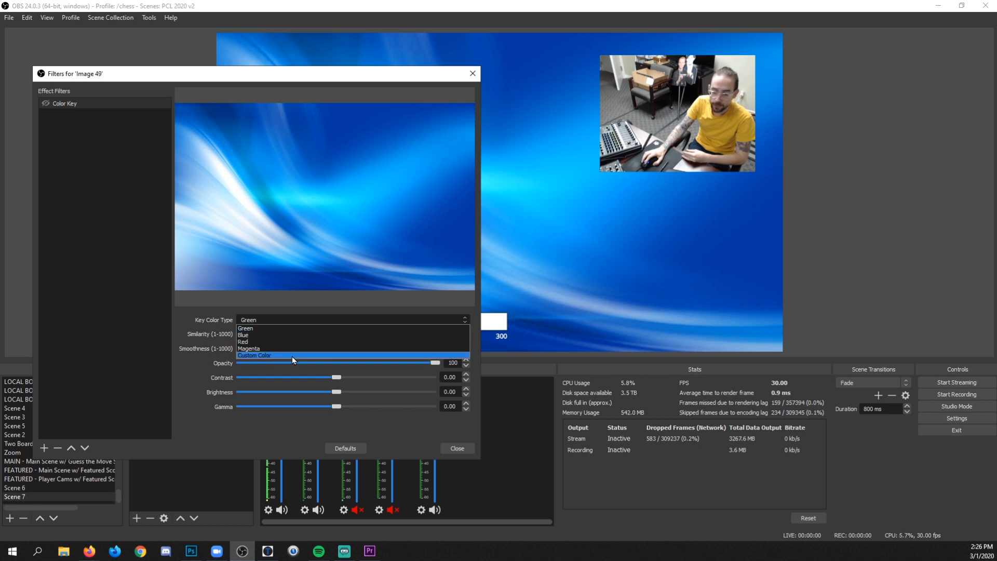
{"action": "left_click", "coordinate": [254, 355]}
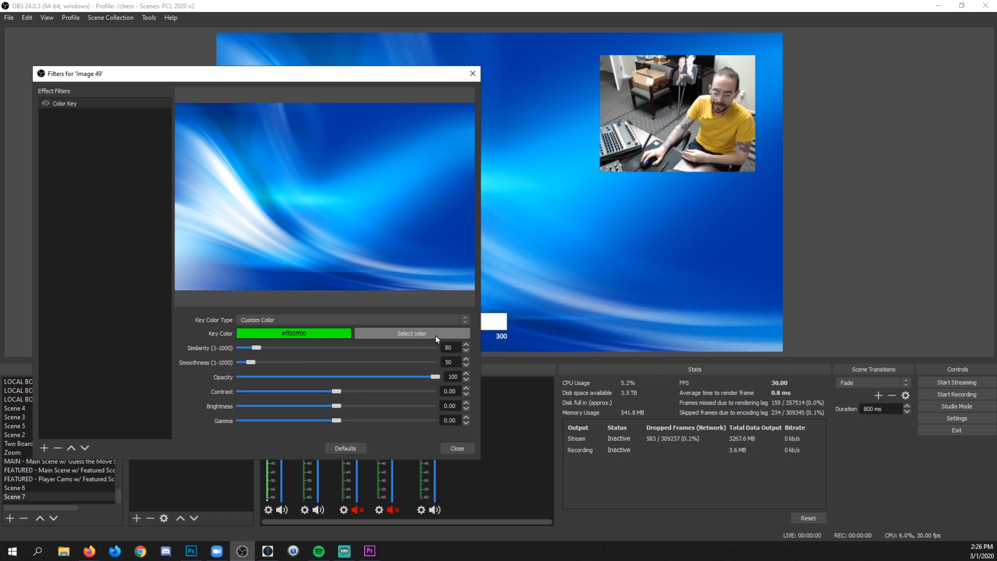
Screen-sample several scene colours as the key, landing on pale off-white RGB 232, 236, 225
{"action": "left_click", "coordinate": [412, 332]}
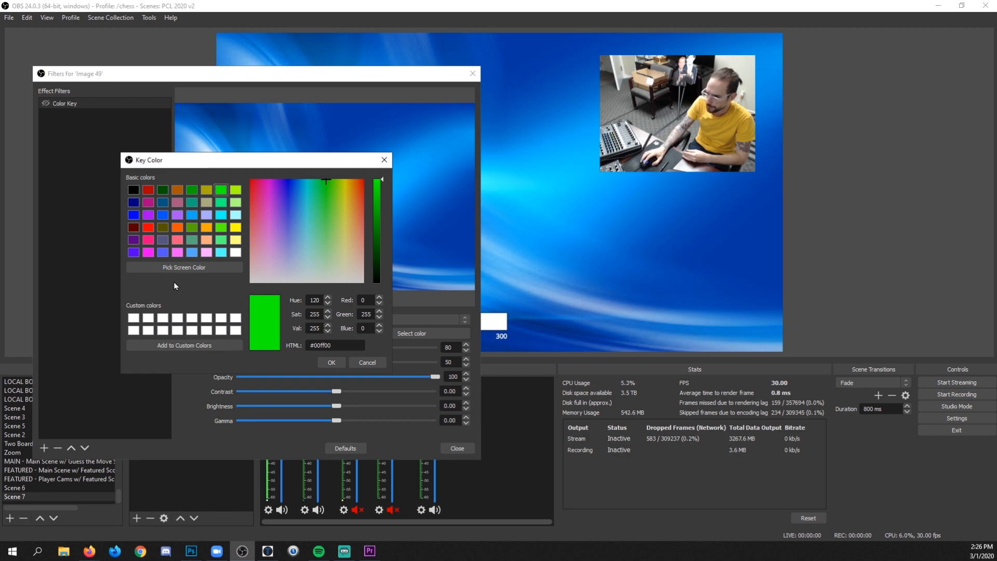
{"action": "mouse_move", "coordinate": [203, 278]}
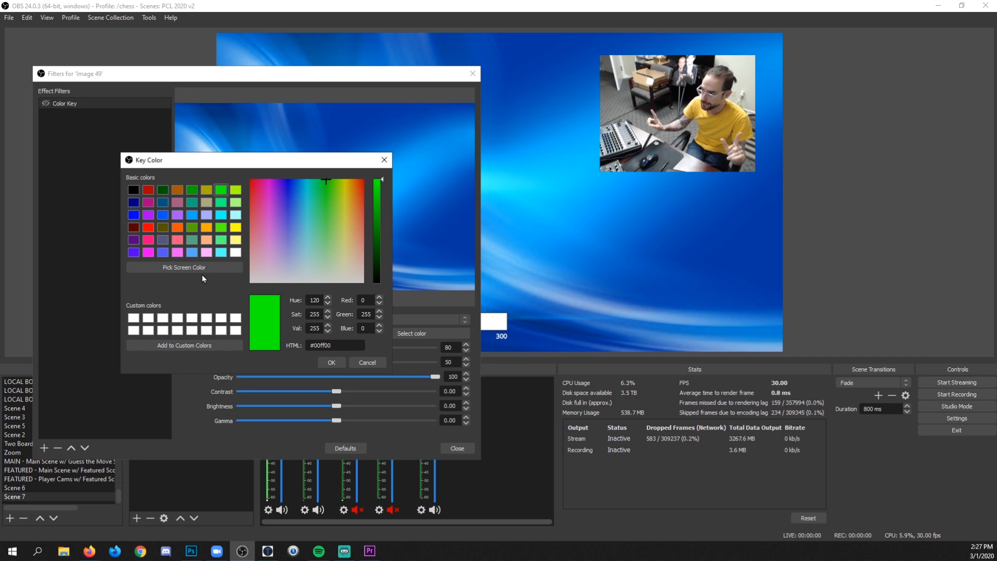
{"action": "left_click", "coordinate": [184, 267]}
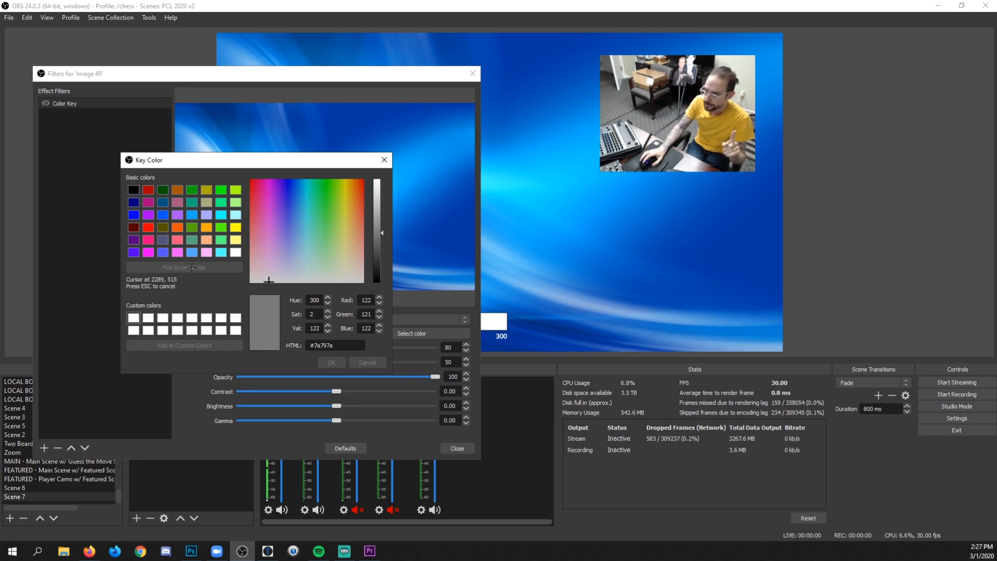
{"action": "left_click", "coordinate": [299, 212]}
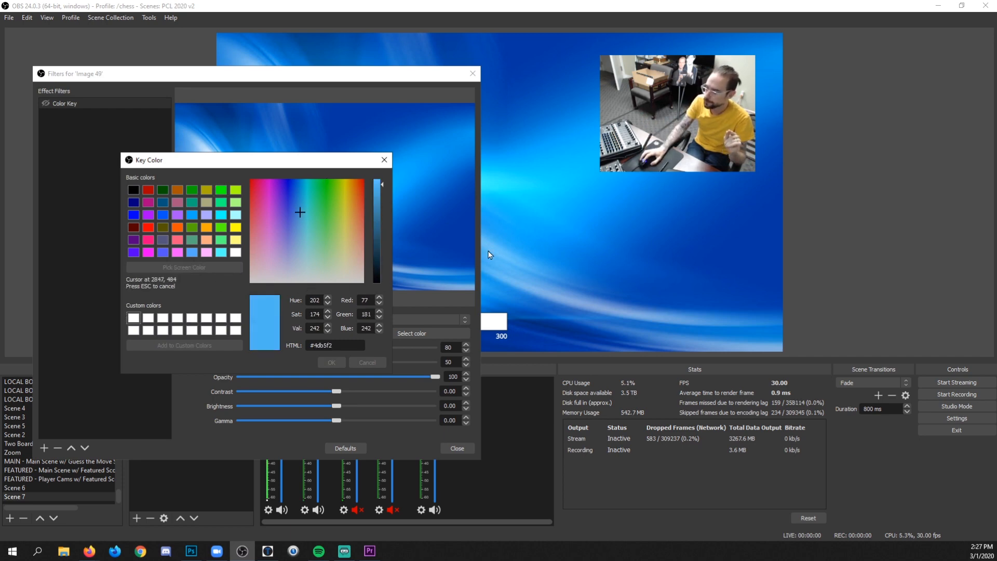
{"action": "left_click", "coordinate": [355, 271]}
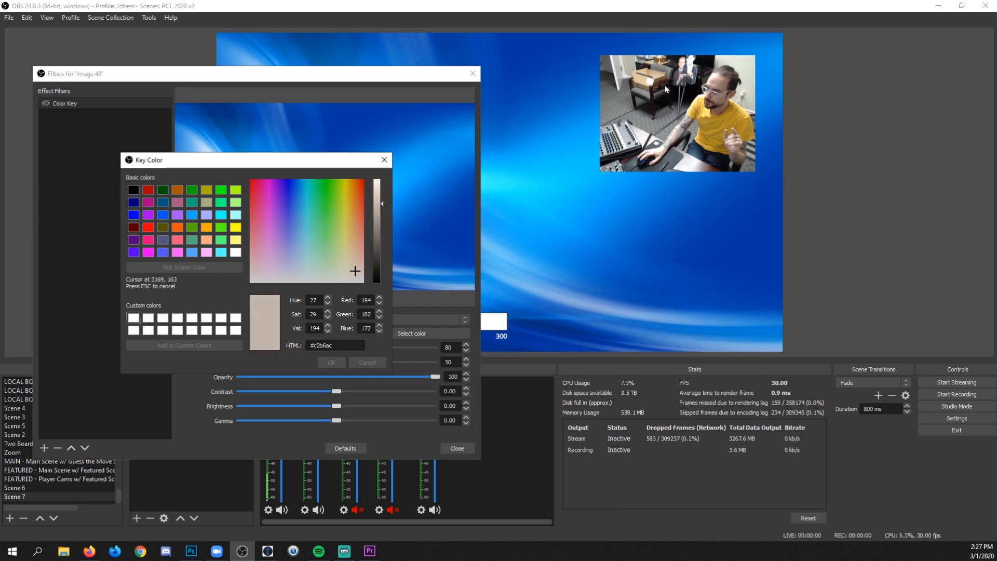
{"action": "left_click", "coordinate": [296, 181]}
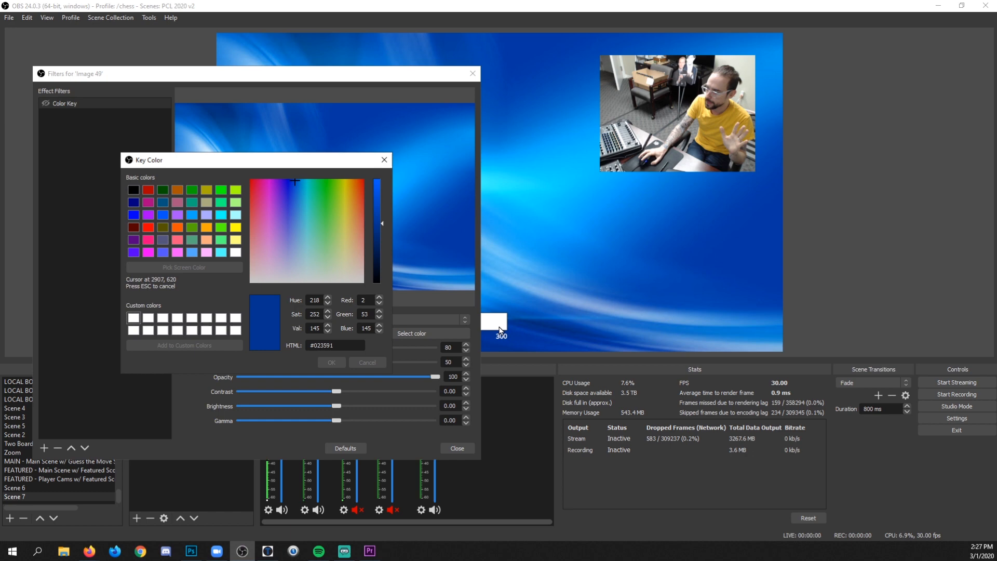
{"action": "left_click", "coordinate": [268, 280]}
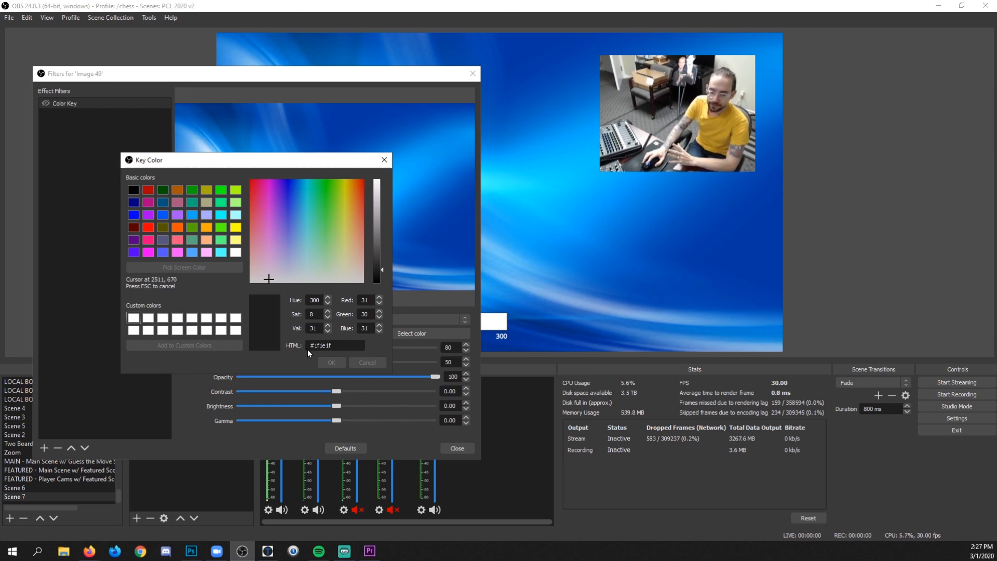
{"action": "left_click", "coordinate": [349, 205]}
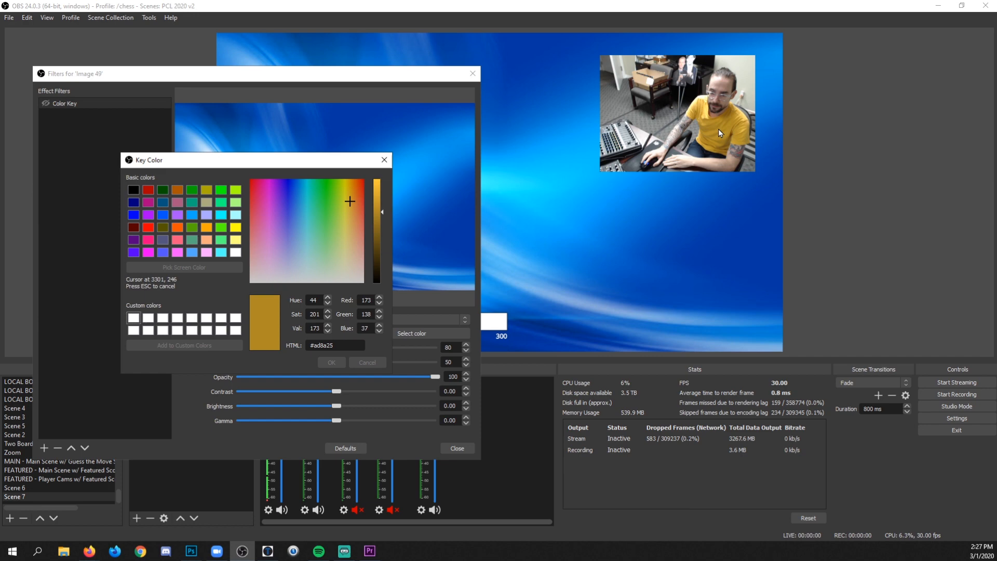
{"action": "left_click", "coordinate": [349, 223]}
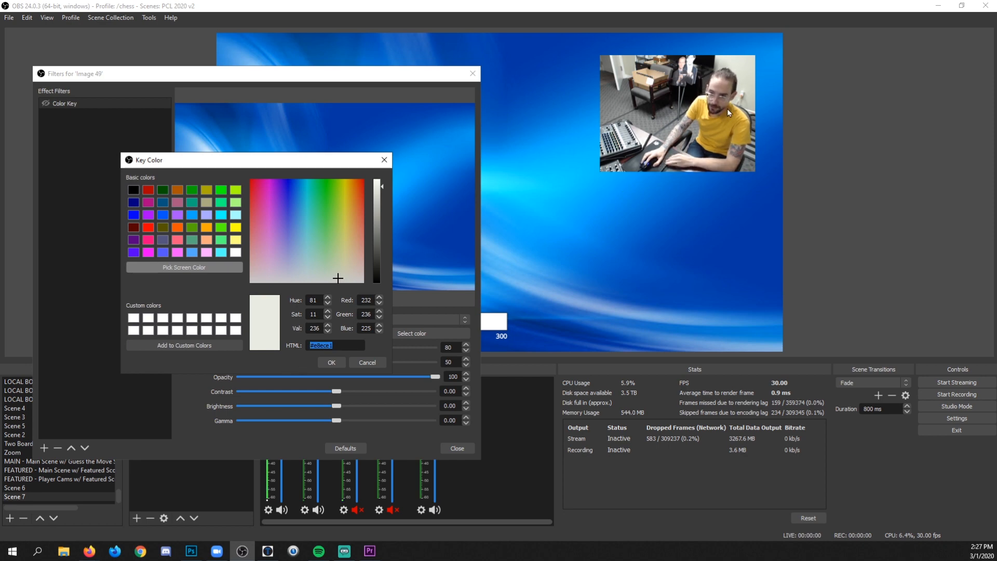
{"action": "mouse_move", "coordinate": [695, 219]}
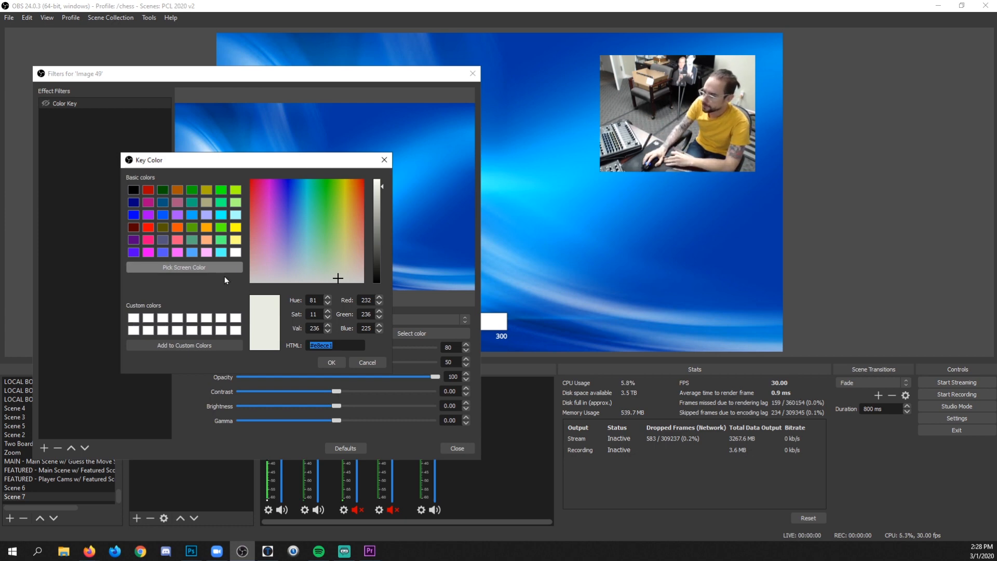
Screen-sample the wallpaper's deep blue #0053b9 as the key colour
{"action": "left_click", "coordinate": [184, 267]}
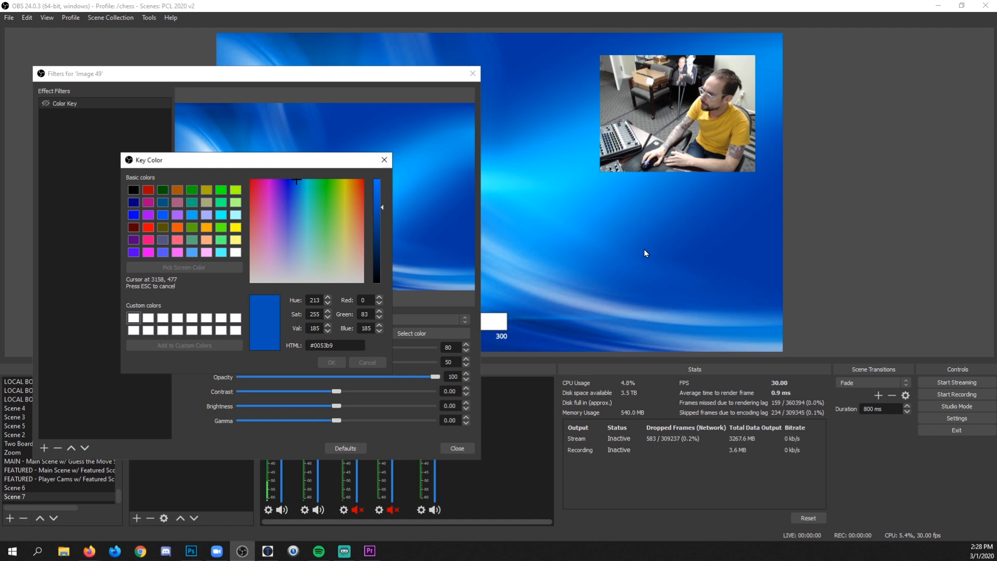
{"action": "left_click", "coordinate": [335, 344]}
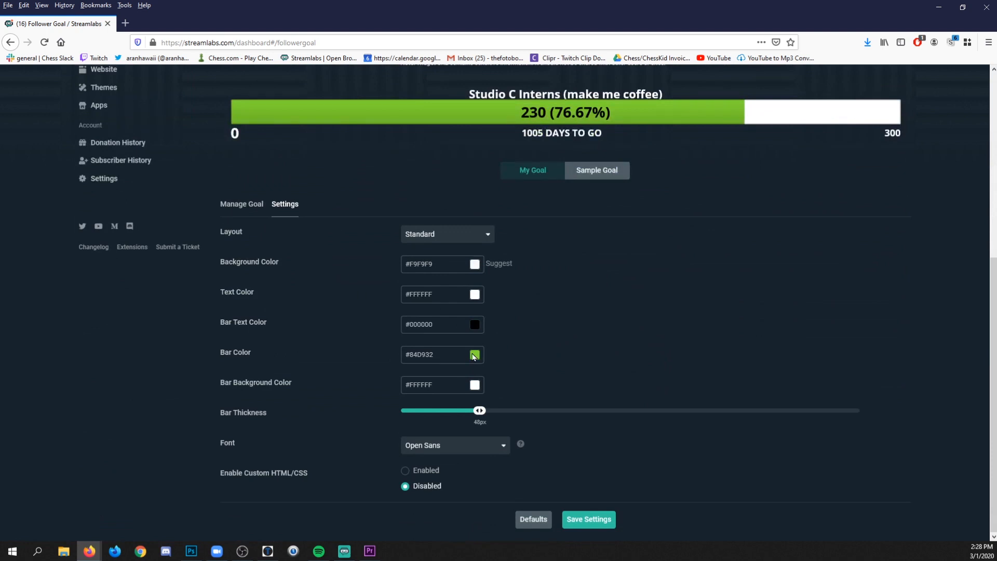
Set the Streamlabs follower goal Bar Color to the sampled blue #0053b9
{"action": "left_click", "coordinate": [475, 355]}
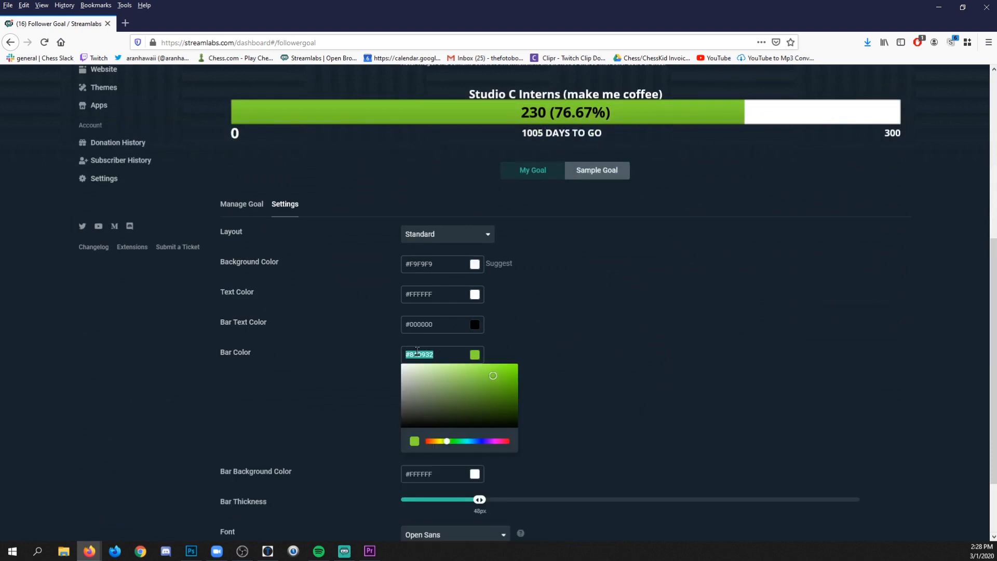
{"action": "left_click", "coordinate": [477, 403]}
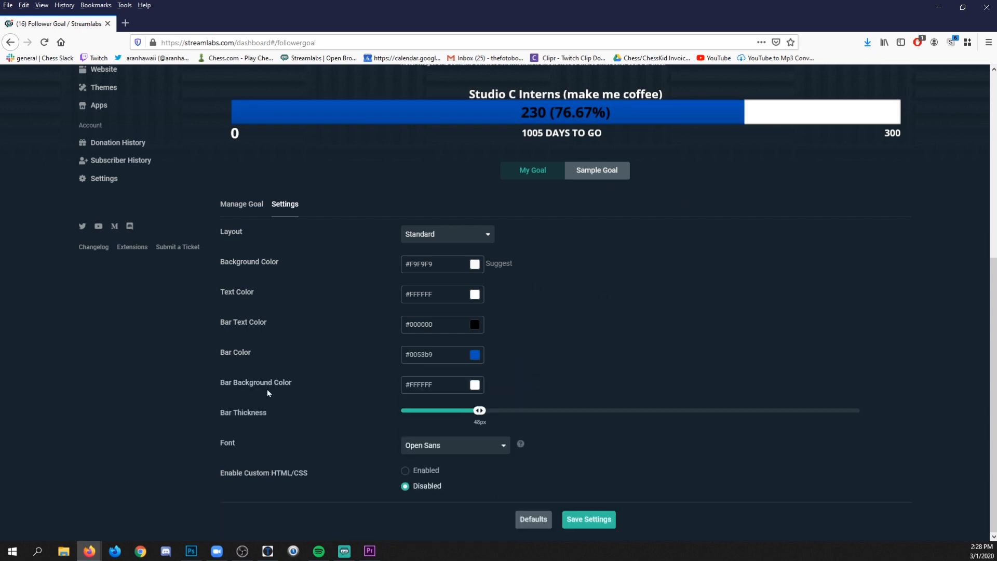
{"action": "mouse_move", "coordinate": [267, 550]}
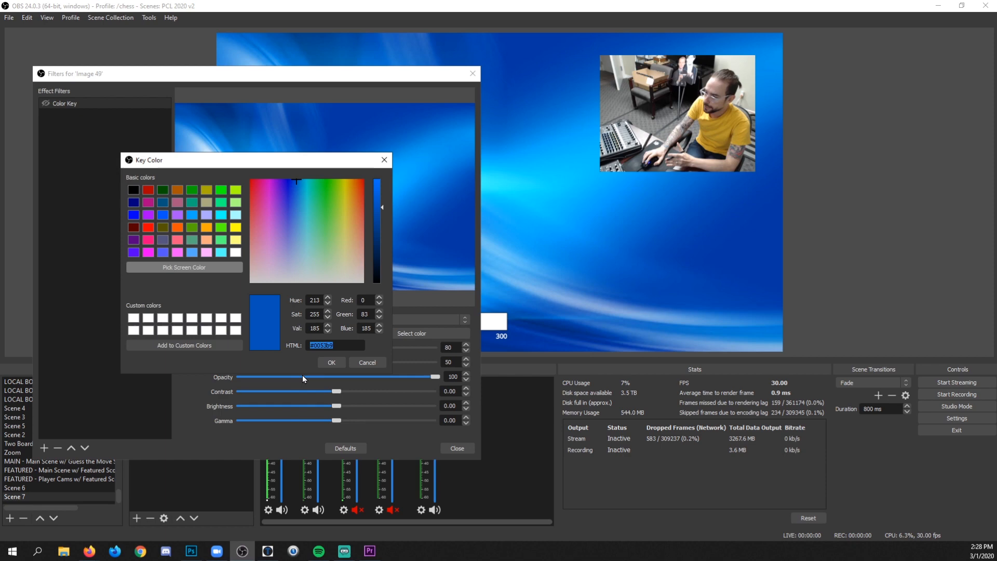
Screen-sample the wallpaper's light blue #2492e3 and copy its HTML value
{"action": "left_click", "coordinate": [184, 267]}
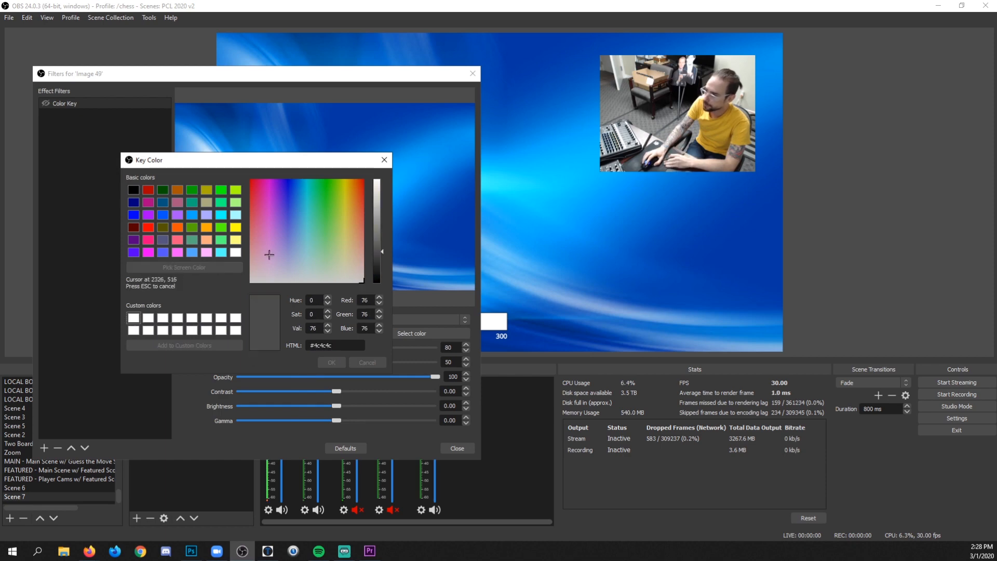
{"action": "left_click", "coordinate": [299, 215]}
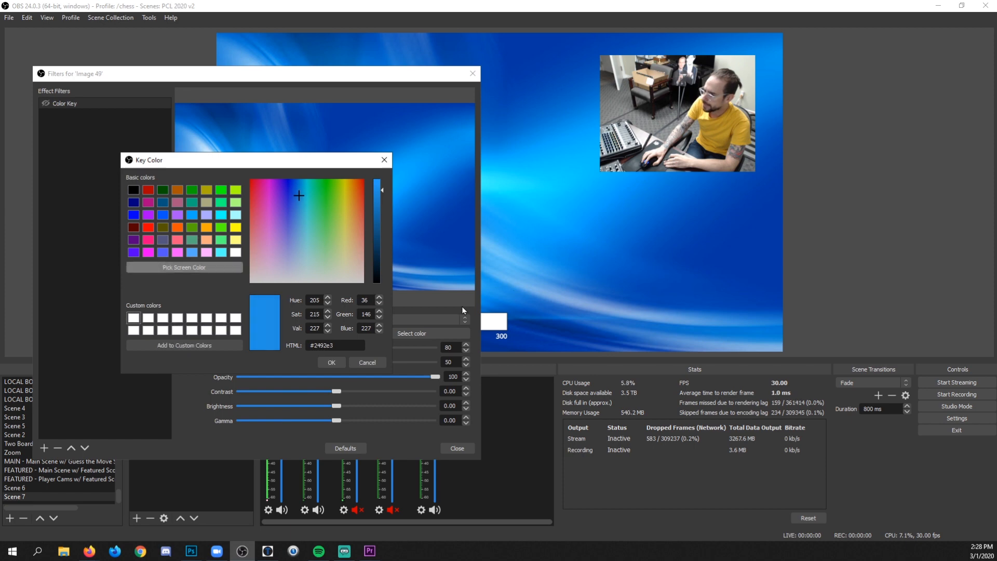
{"action": "right_click", "coordinate": [336, 344]}
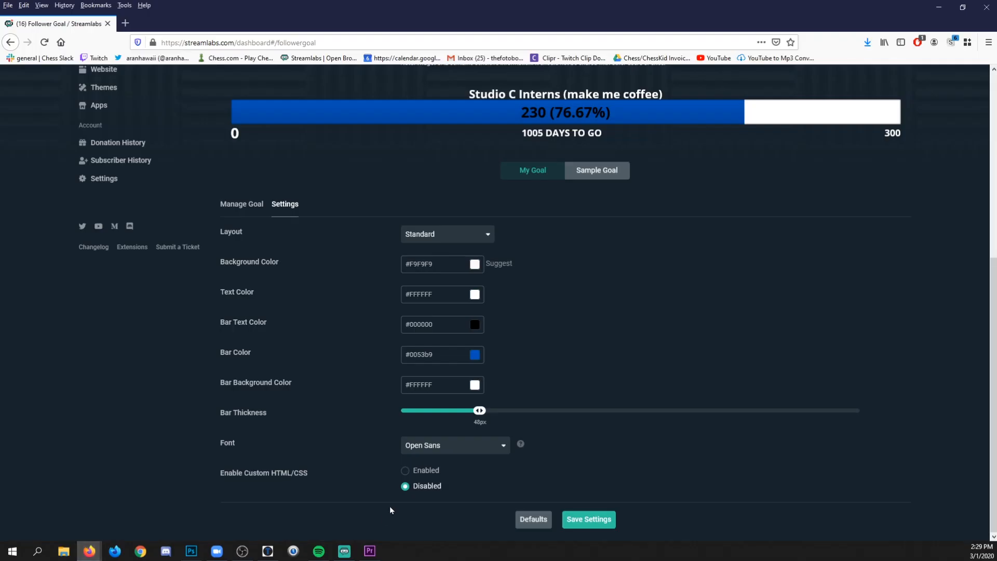
Paste #2492e3 as the goal's Bar Background Color, save settings and return to OBS
{"action": "right_click", "coordinate": [438, 384]}
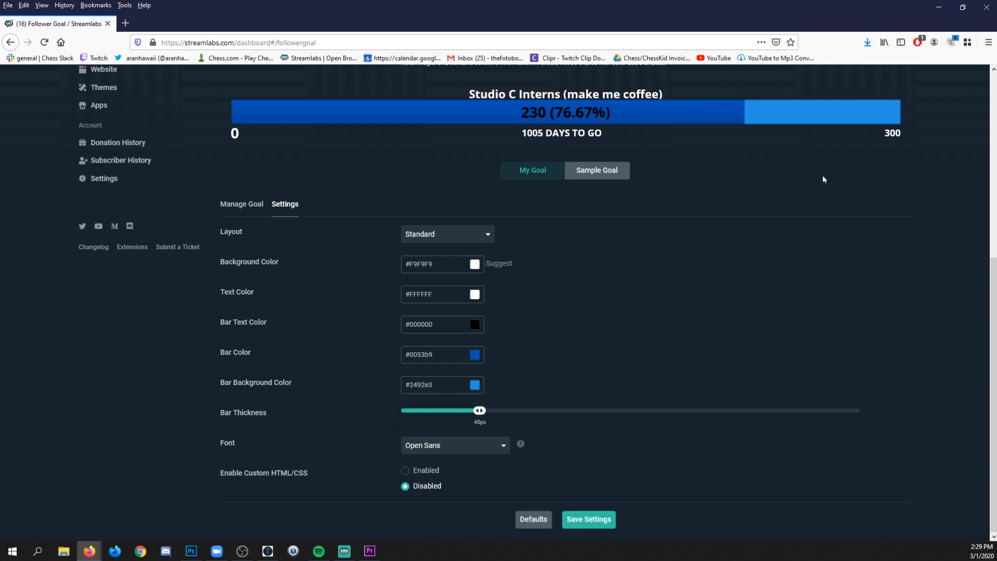
{"action": "left_click", "coordinate": [587, 520]}
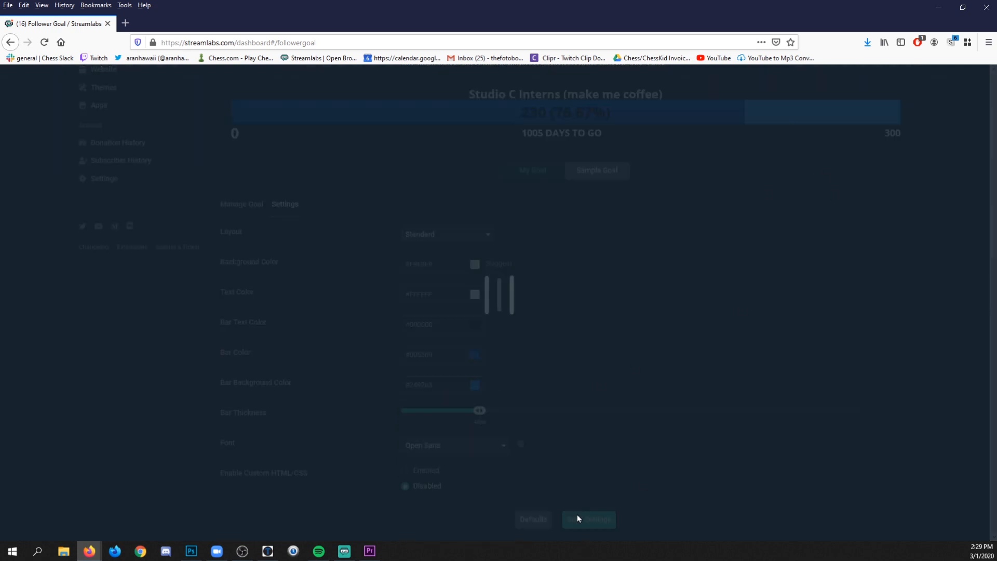
{"action": "left_click", "coordinate": [588, 519]}
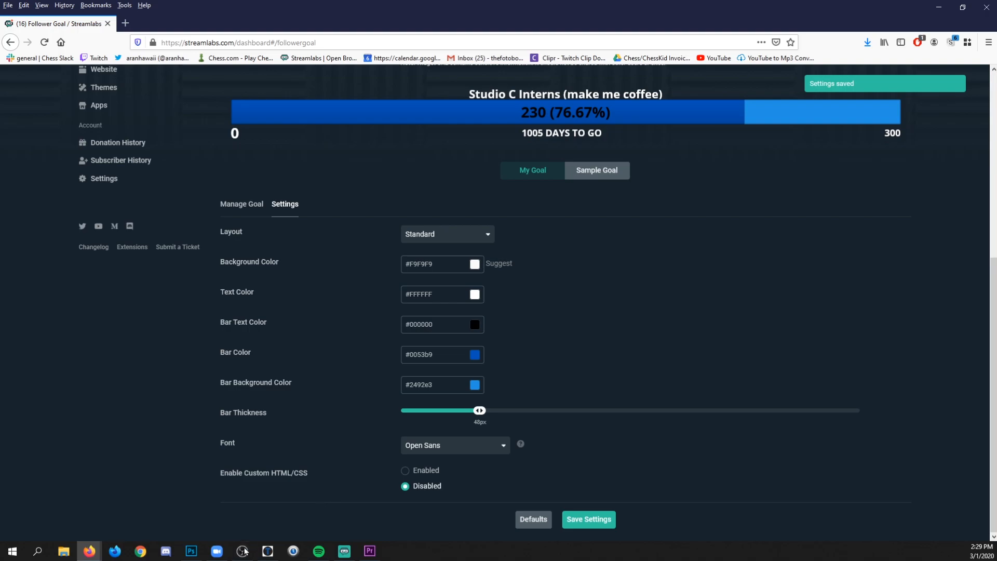
{"action": "left_click", "coordinate": [241, 551]}
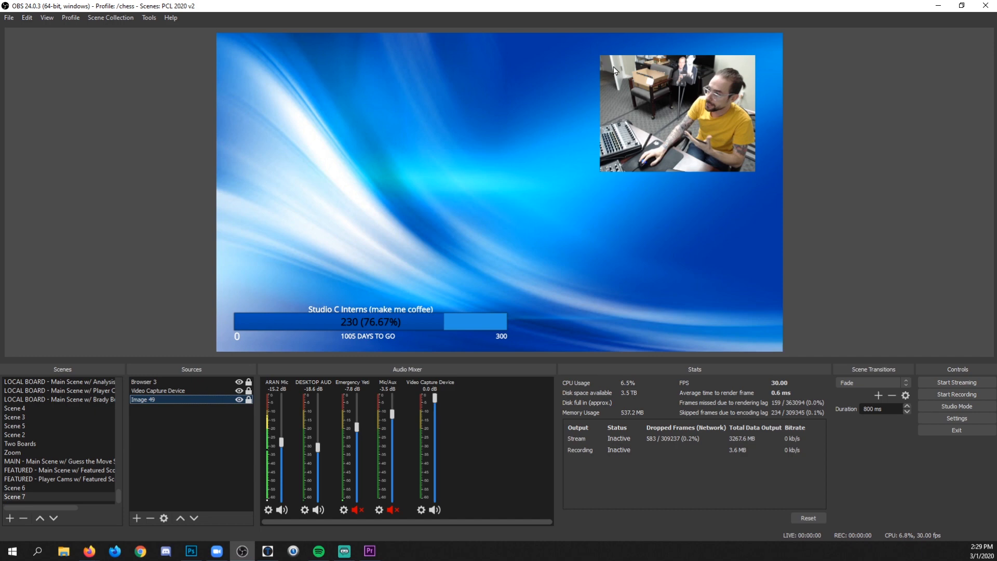
{"action": "mouse_move", "coordinate": [750, 96]}
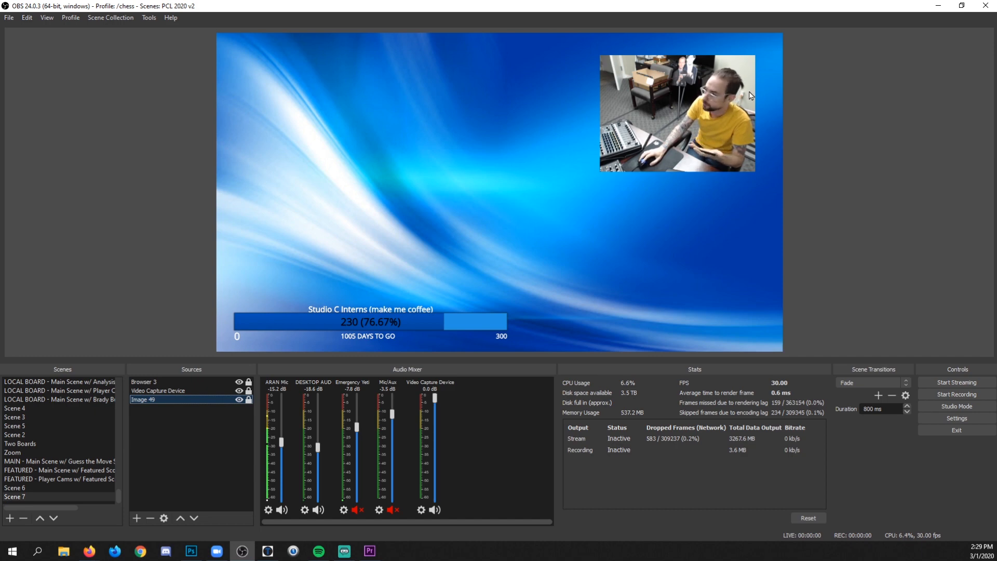
{"action": "mouse_move", "coordinate": [204, 186]}
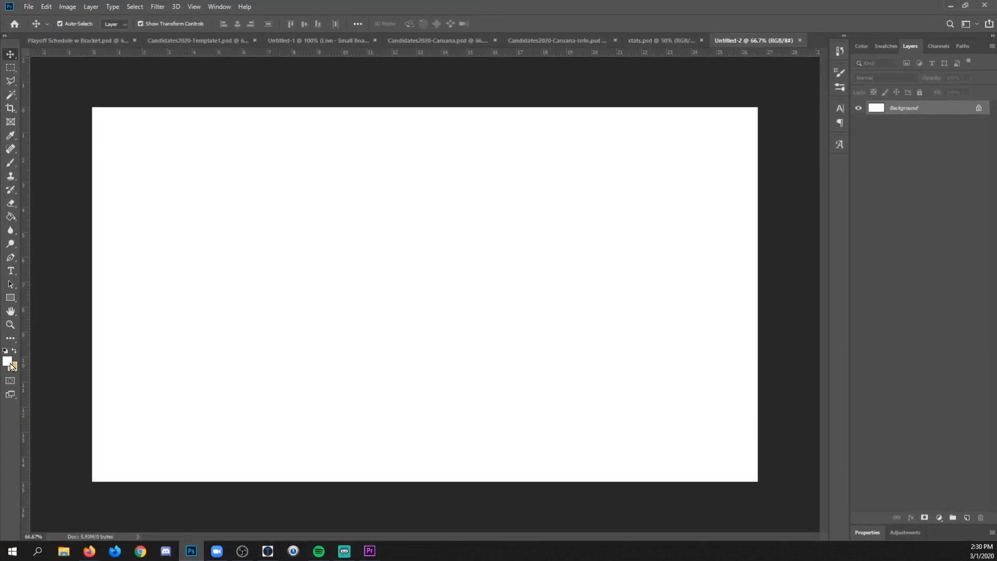
Paste the sampled light blue hex as foreground colour and Paint Bucket the whole canvas
{"action": "left_click", "coordinate": [10, 135]}
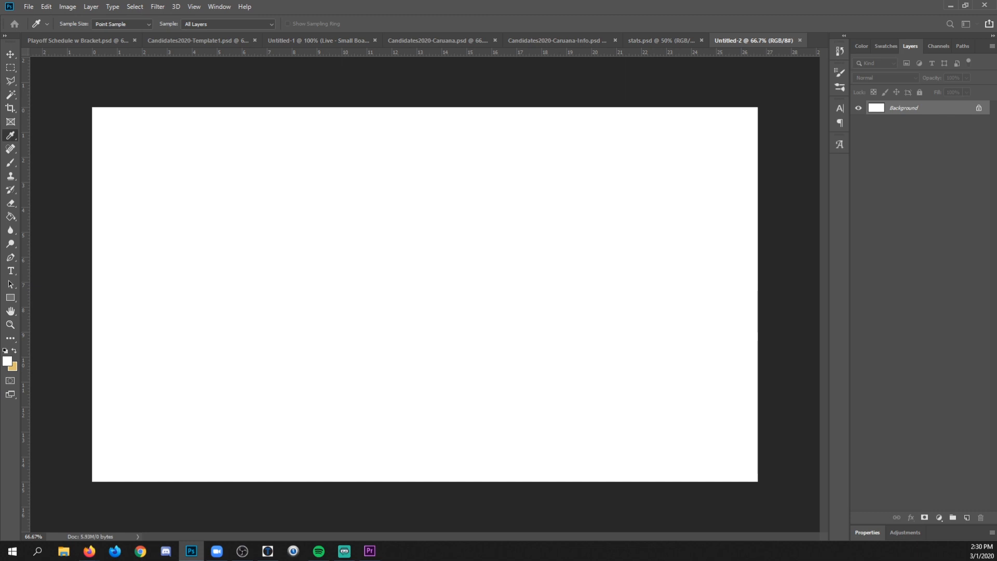
{"action": "left_click", "coordinate": [8, 361]}
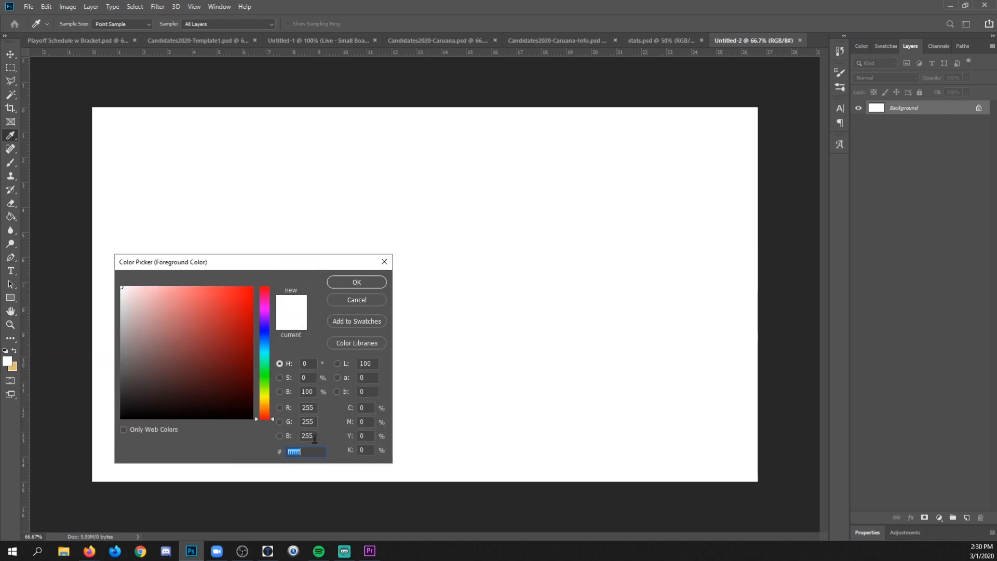
{"action": "right_click", "coordinate": [306, 452]}
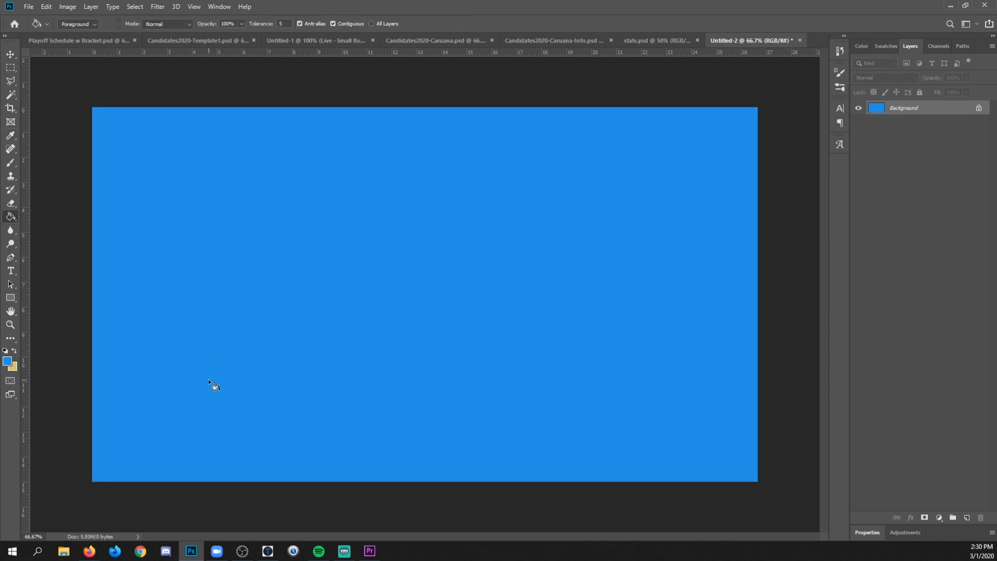
{"action": "left_click", "coordinate": [28, 7]}
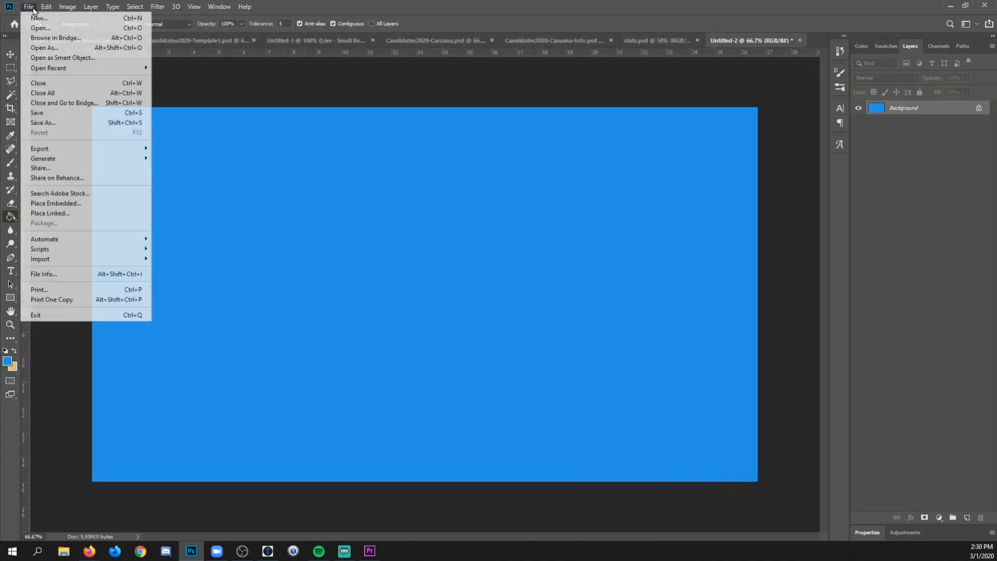
{"action": "left_click", "coordinate": [42, 123]}
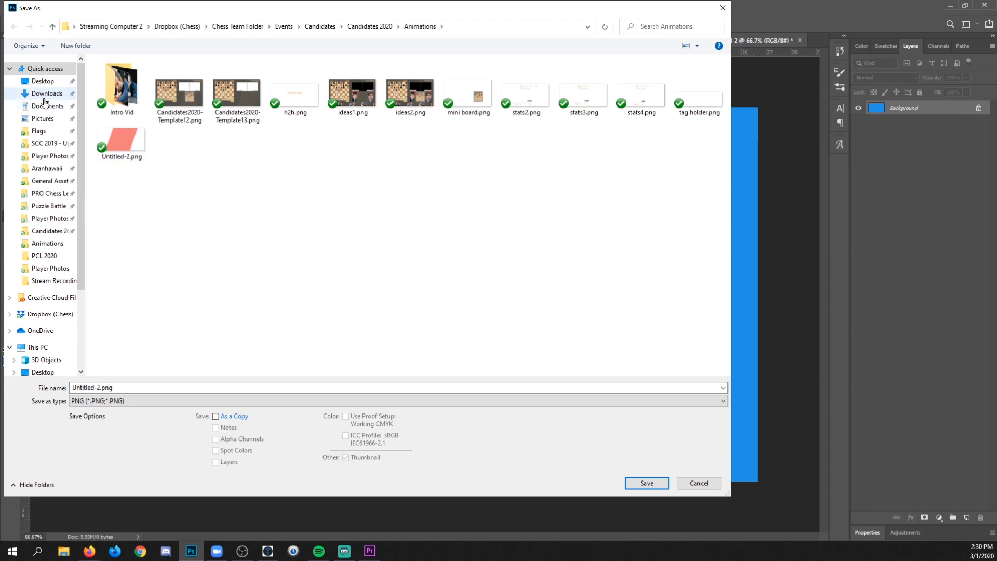
Save the blue canvas as Untitled-2.png into Downloads
{"action": "left_click", "coordinate": [47, 93]}
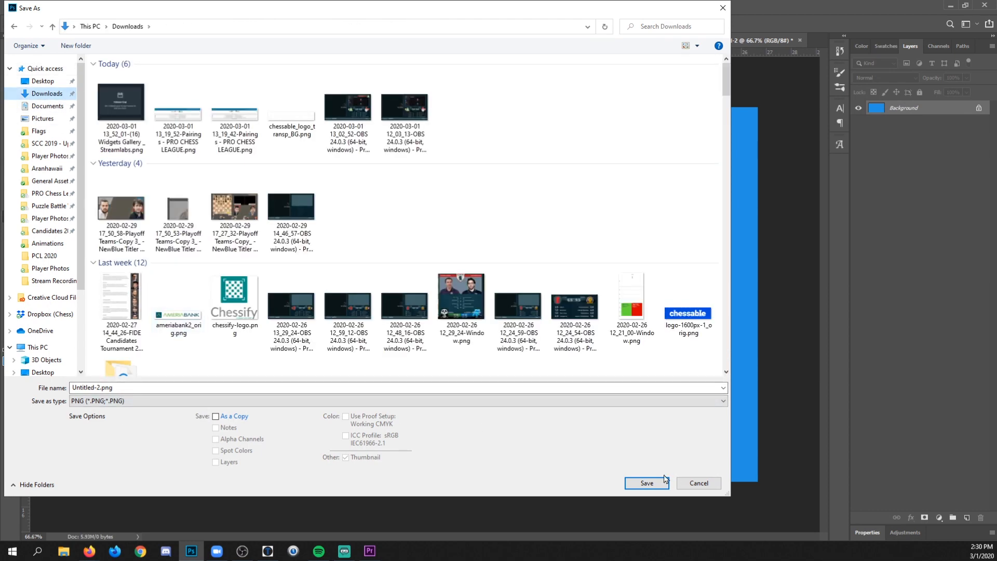
{"action": "left_click", "coordinate": [646, 483]}
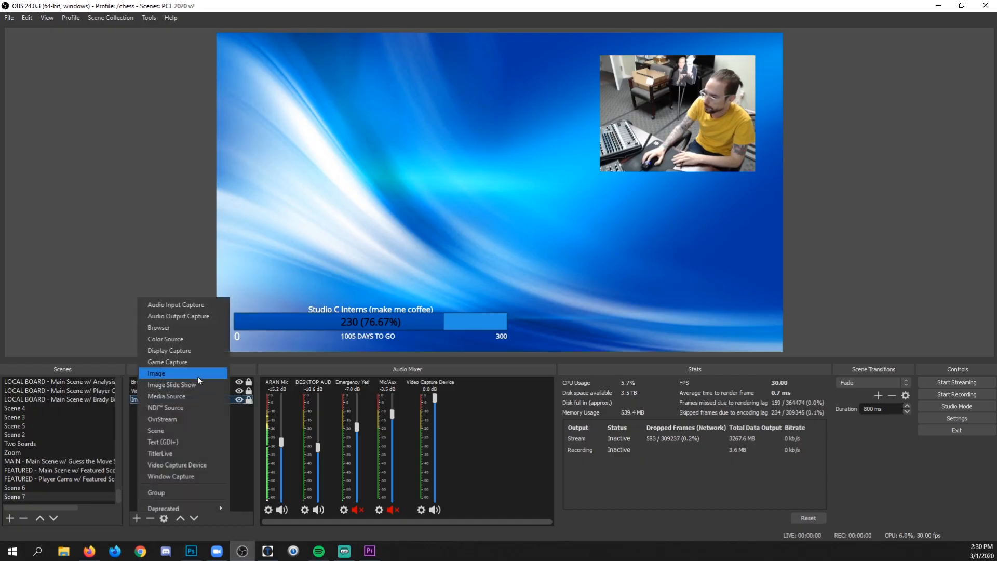
Add an Image source to Scene 7 loading the blue Untitled-2.png from Downloads
{"action": "left_click", "coordinate": [157, 373]}
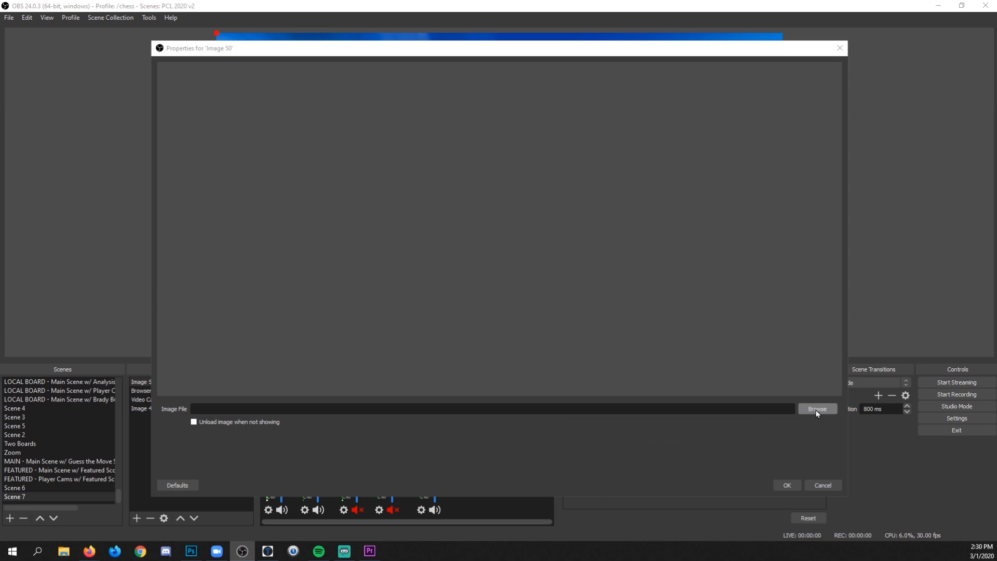
{"action": "left_click", "coordinate": [818, 408]}
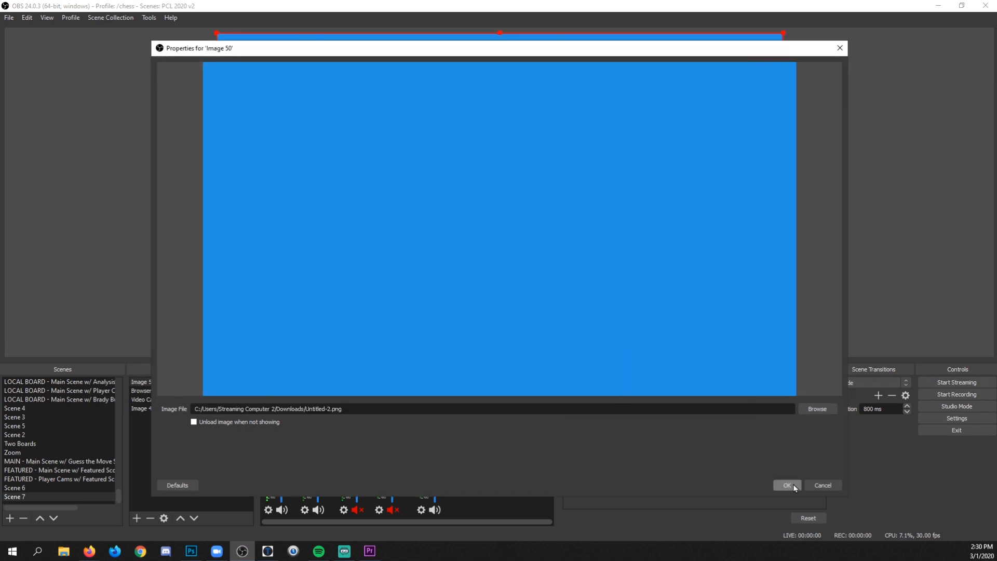
{"action": "left_click", "coordinate": [786, 485]}
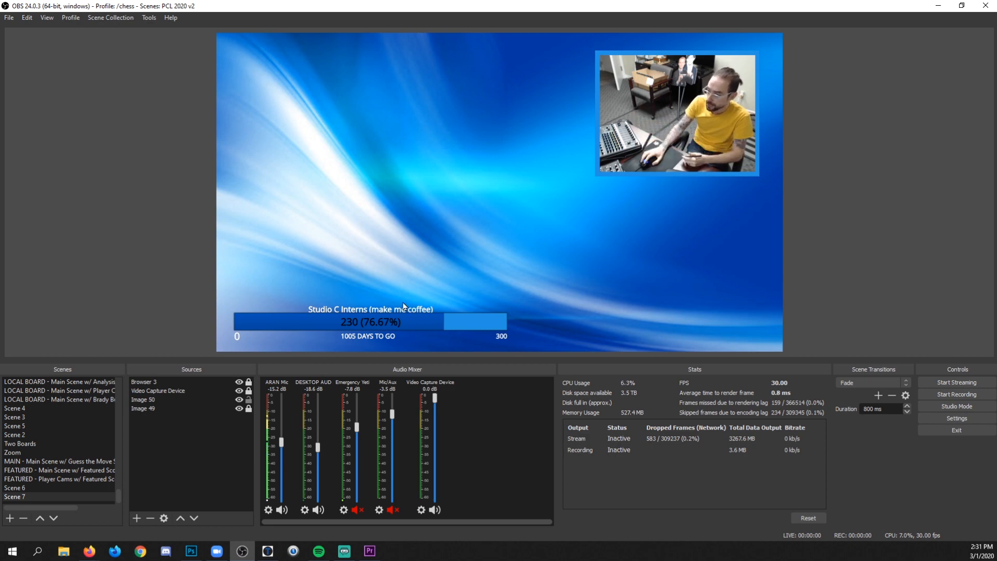
{"action": "mouse_move", "coordinate": [234, 301]}
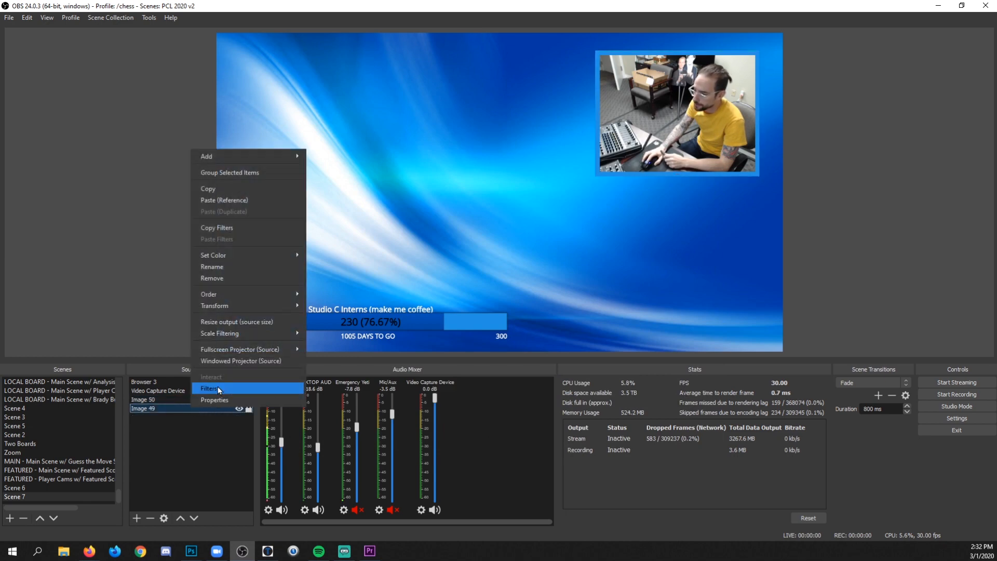
Set Image 49's Color Key colour to a deep blue sampled from the background via Pick Screen Color
{"action": "left_click", "coordinate": [209, 389]}
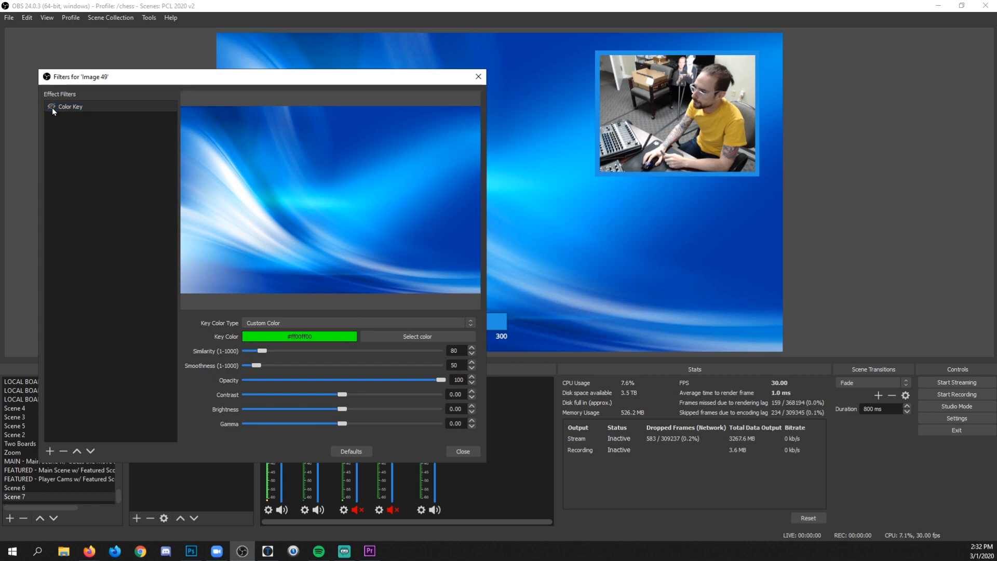
{"action": "left_click", "coordinate": [417, 335]}
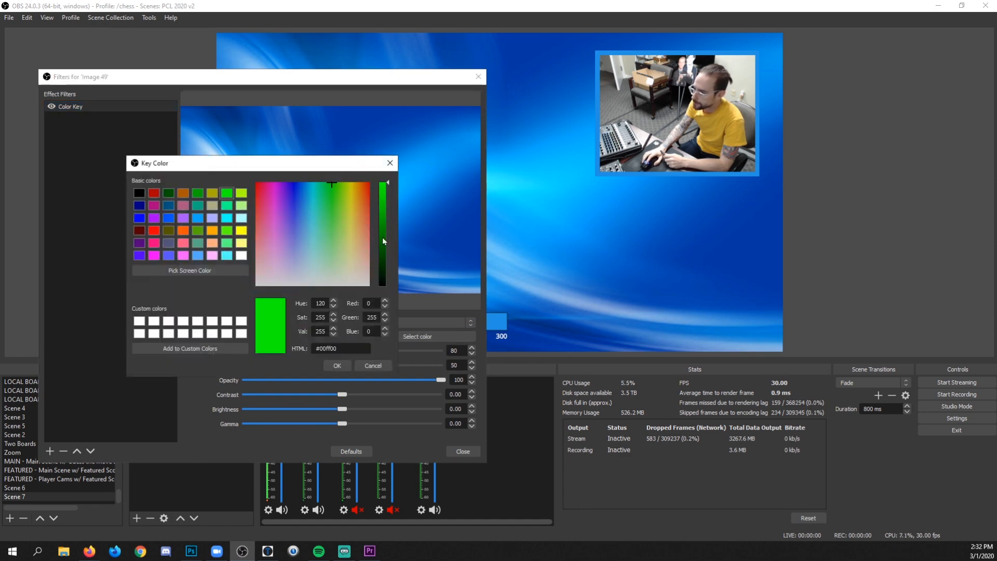
{"action": "left_click", "coordinate": [189, 270]}
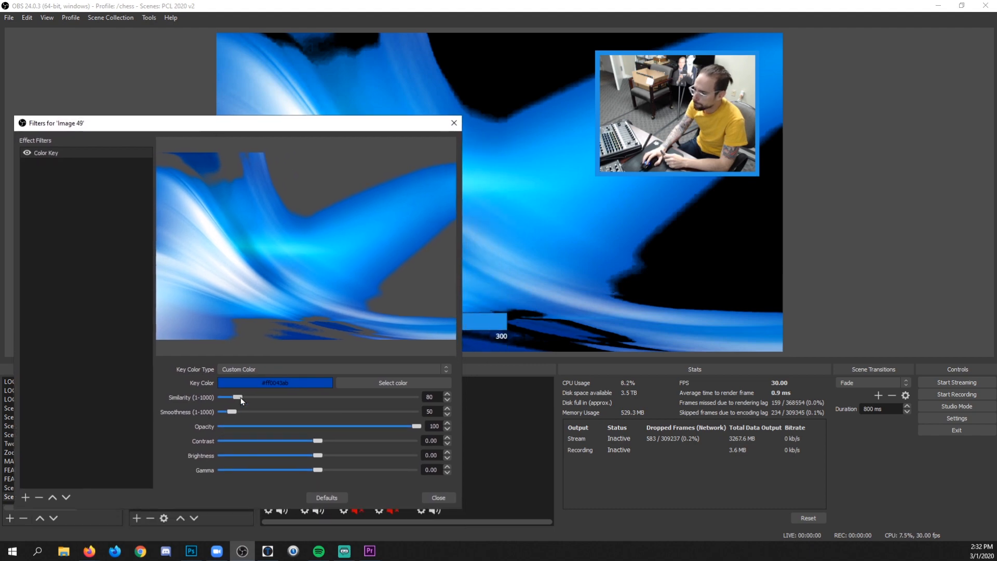
Set the Color Key smoothness to 1 and similarity to about 110
{"action": "left_click_drag", "start_coordinate": [232, 411], "coordinate": [222, 411]}
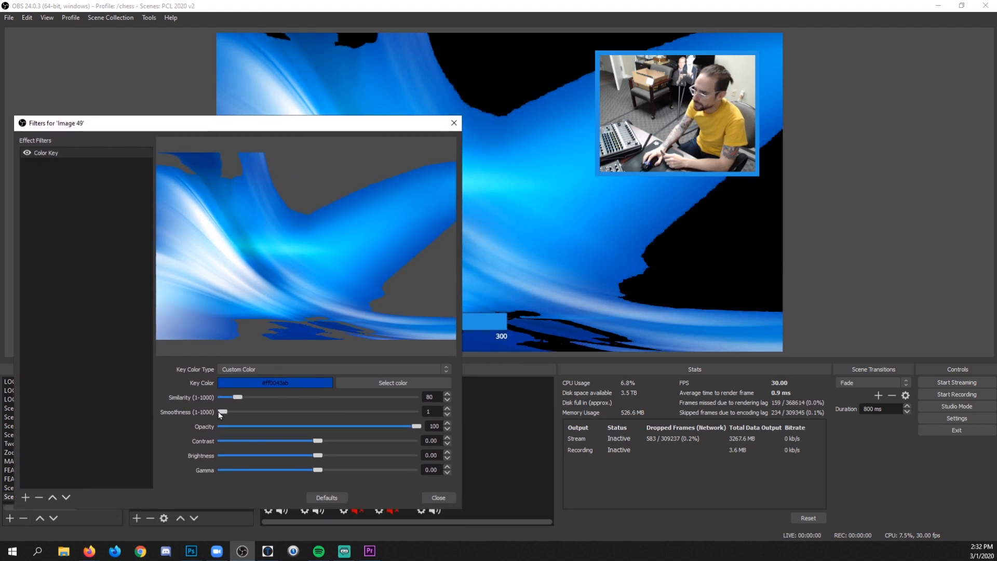
{"action": "left_click_drag", "start_coordinate": [237, 397], "coordinate": [273, 397]}
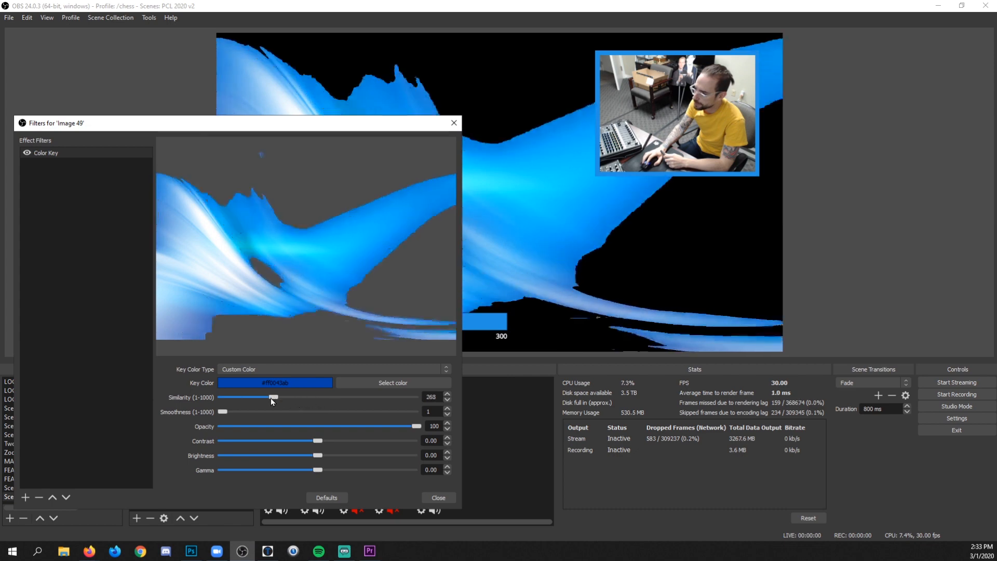
{"action": "left_click_drag", "start_coordinate": [273, 395], "coordinate": [223, 396]}
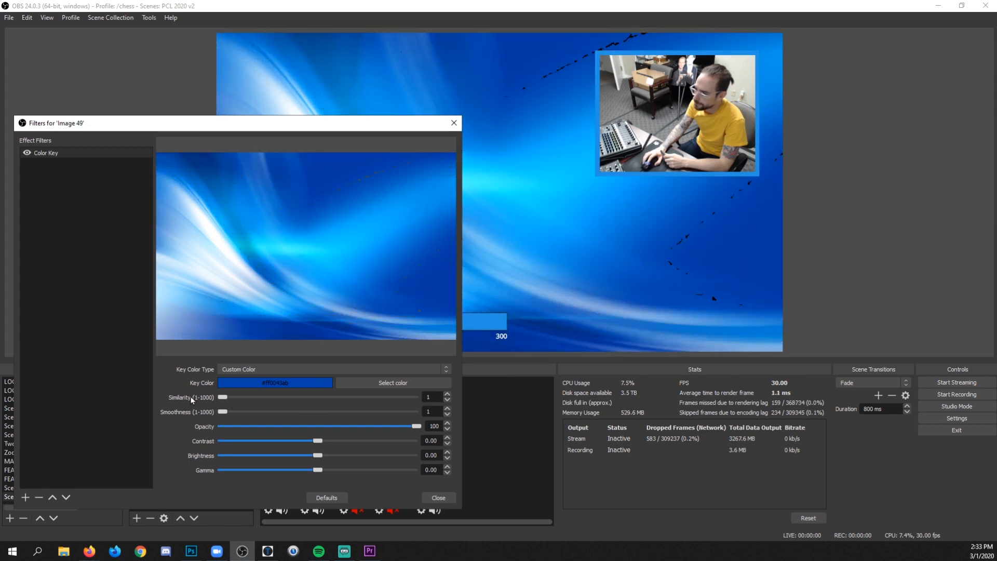
{"action": "left_click_drag", "start_coordinate": [222, 396], "coordinate": [243, 397]}
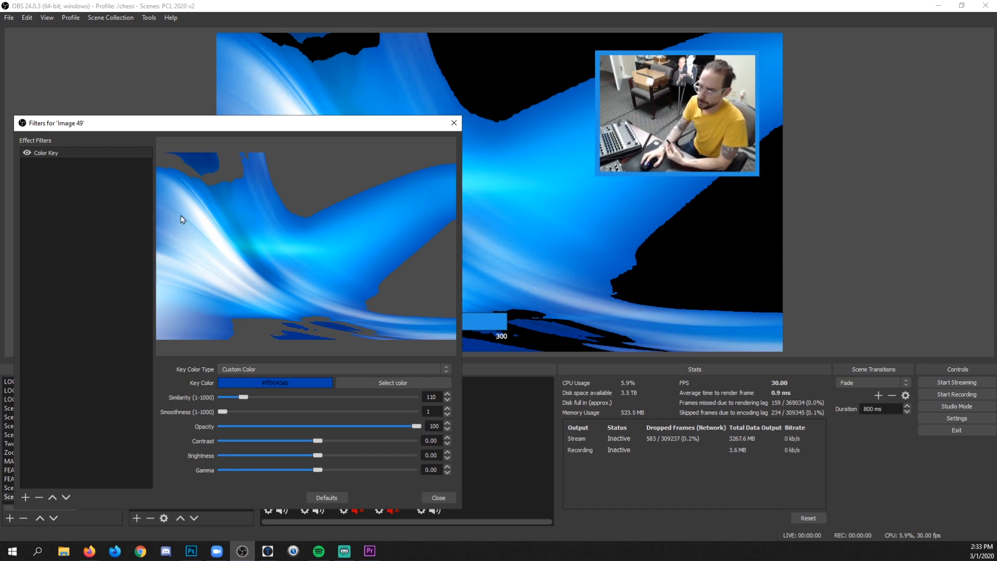
Resample the key colour from the screen, landing on an ochre gold
{"action": "left_click", "coordinate": [393, 382]}
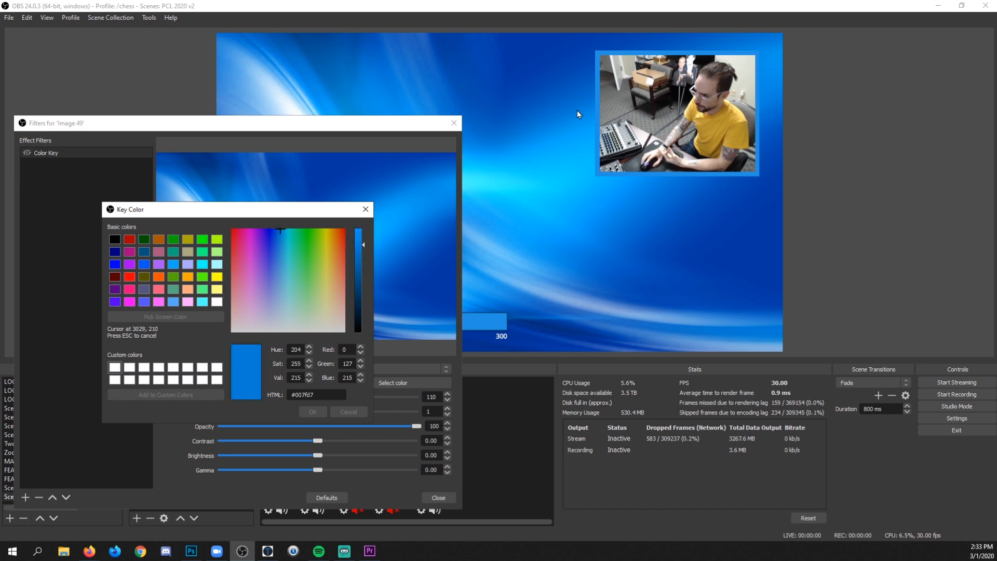
{"action": "left_click", "coordinate": [330, 259]}
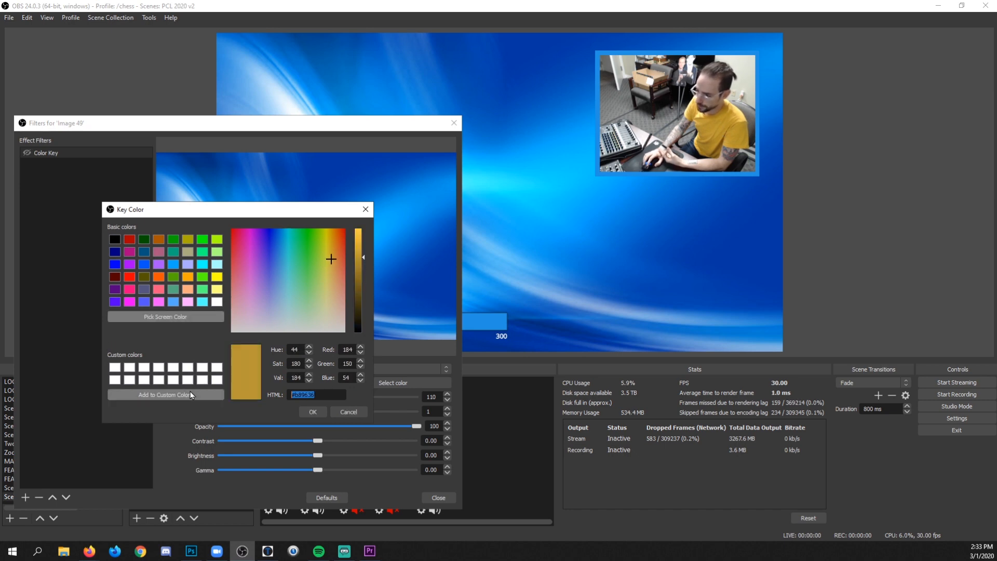